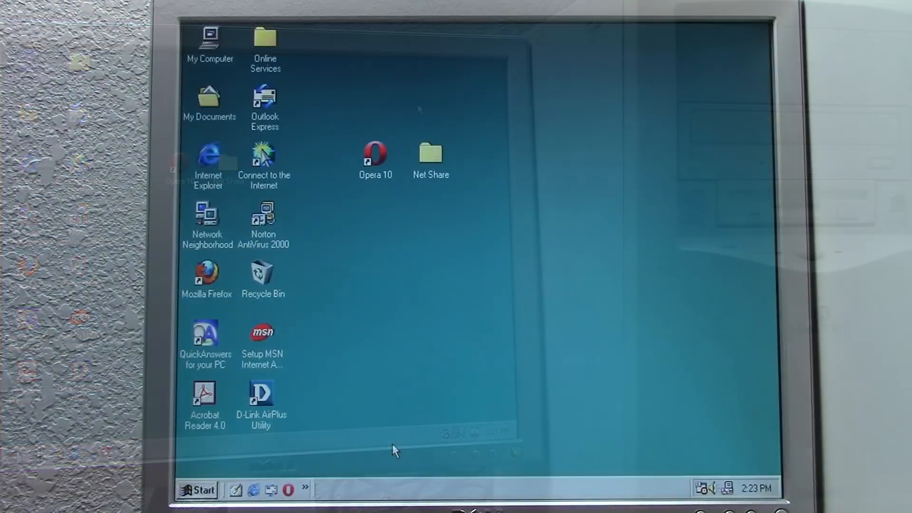
Restart Windows 98 through the Start menu's Shut Down dialog.
click(200, 490)
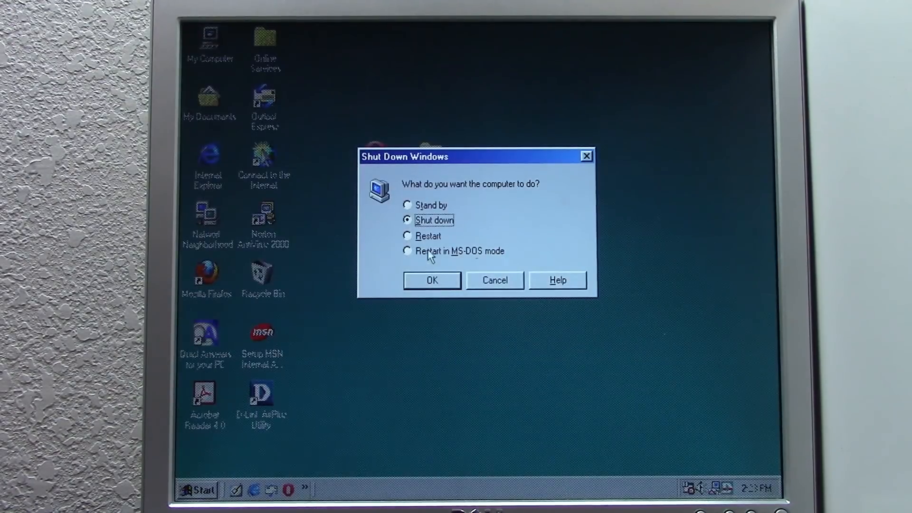
click(432, 280)
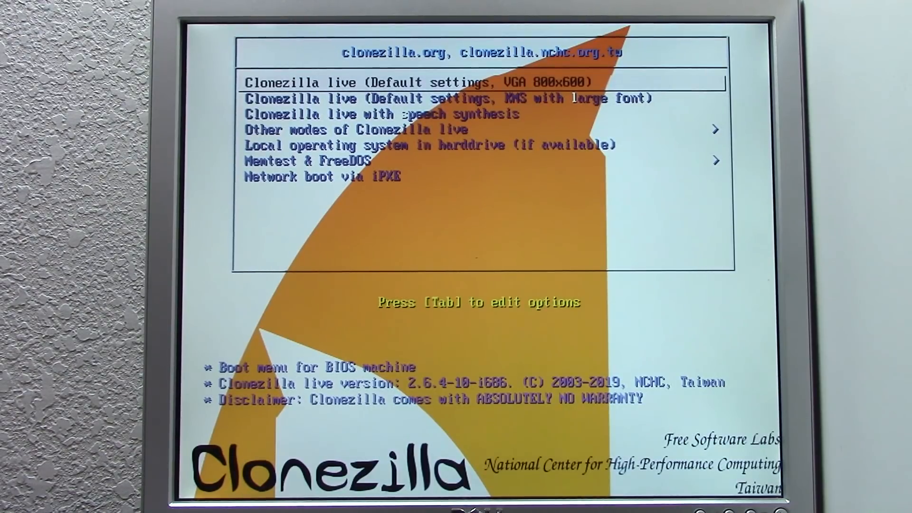
key(enter)
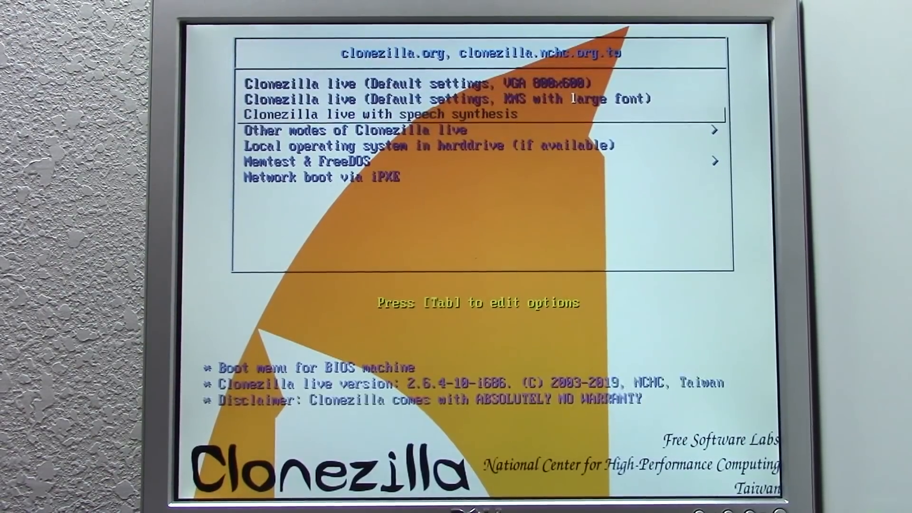
key(enter)
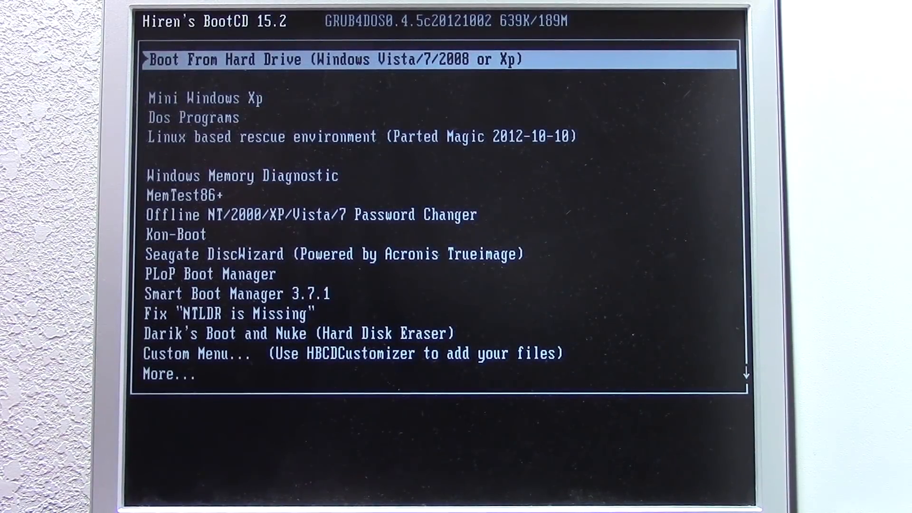
Browse Parted Magic's boot modes, then append 'clonezilla' to the Start entry's options.
key(down)
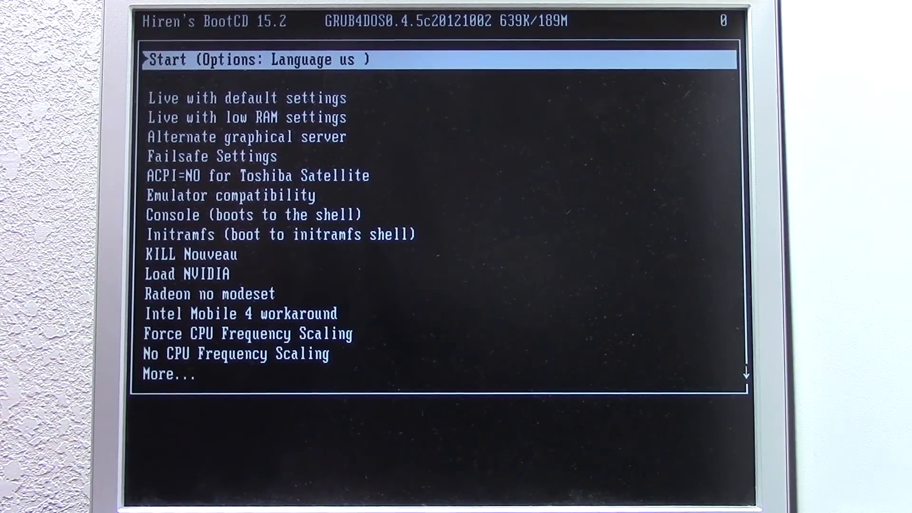
key(Down)
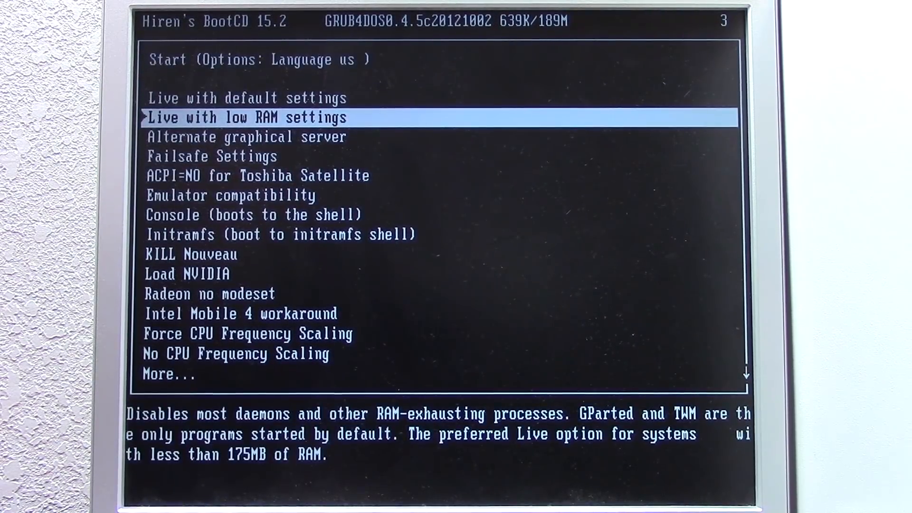
key(Down)
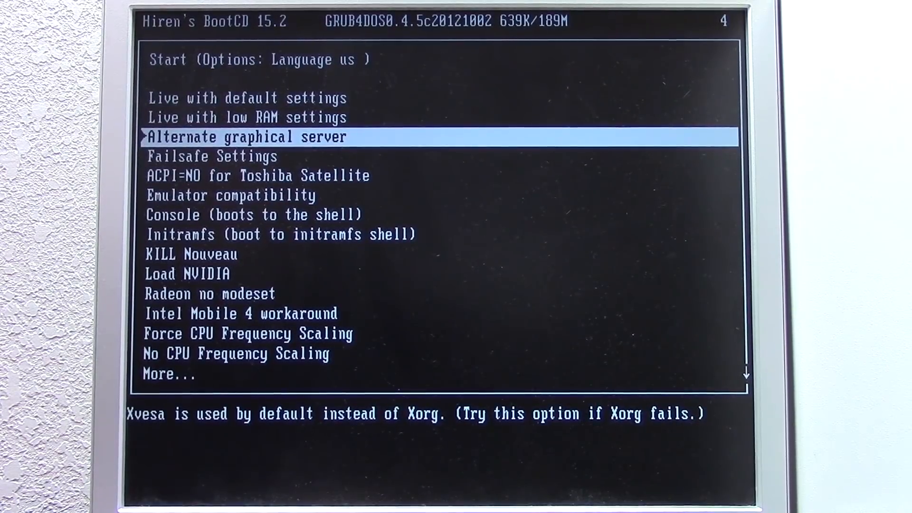
key(down)
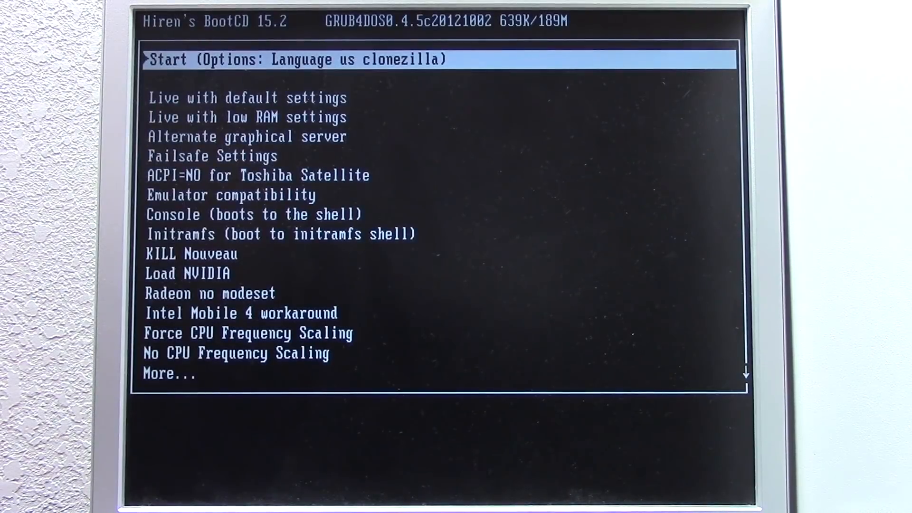
key(Return)
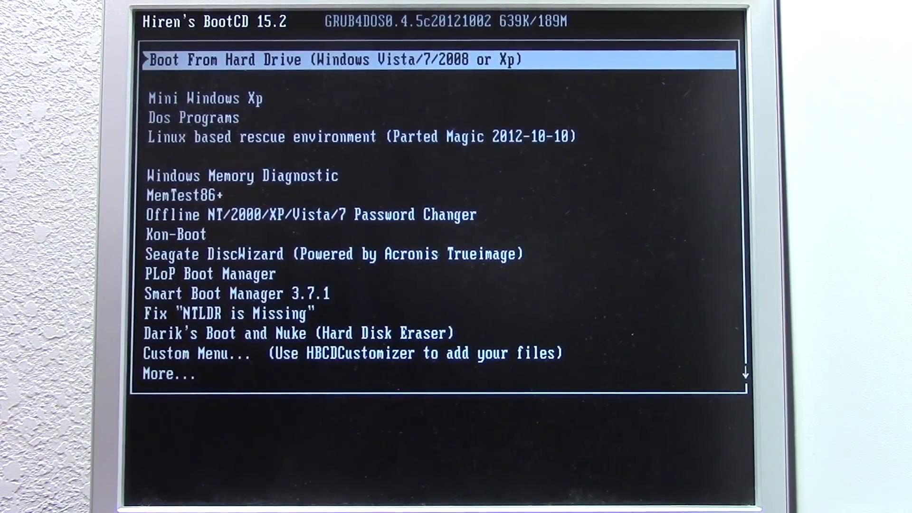
Boot Parted Magic in Alternate graphical server mode.
key(down)
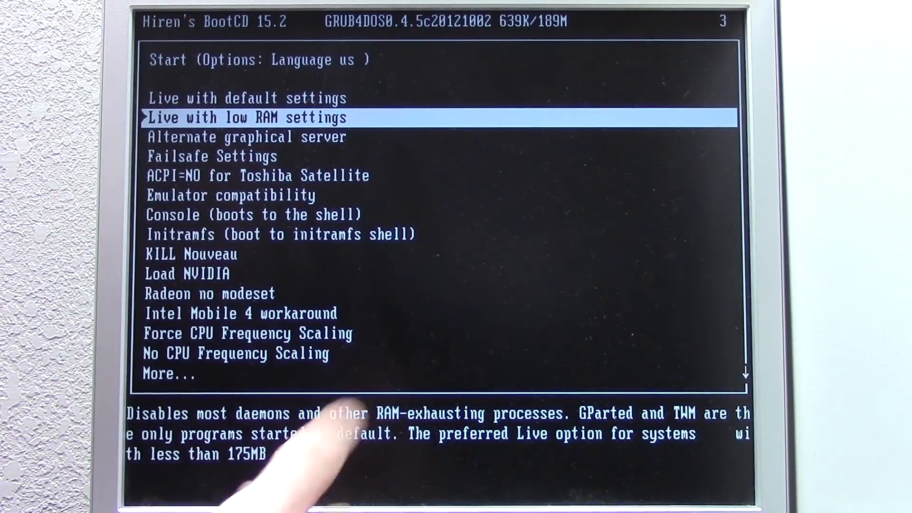
key(Down)
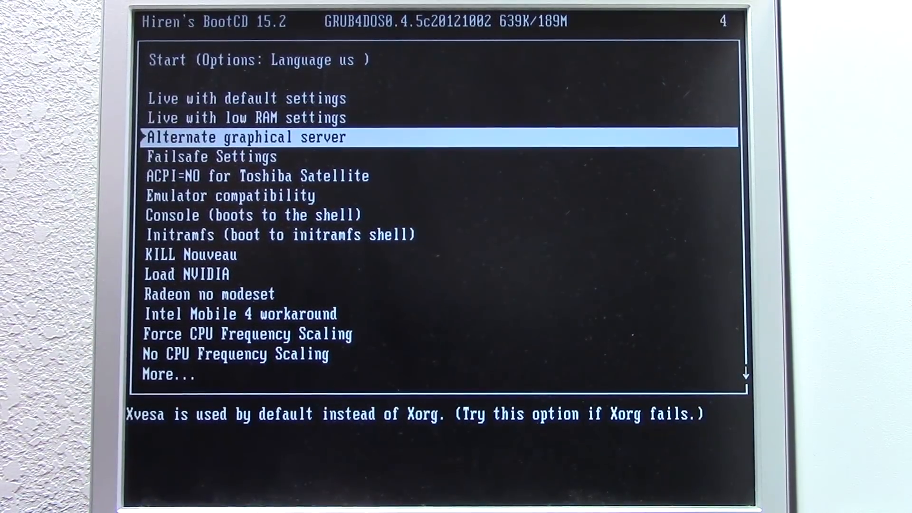
key(Up)
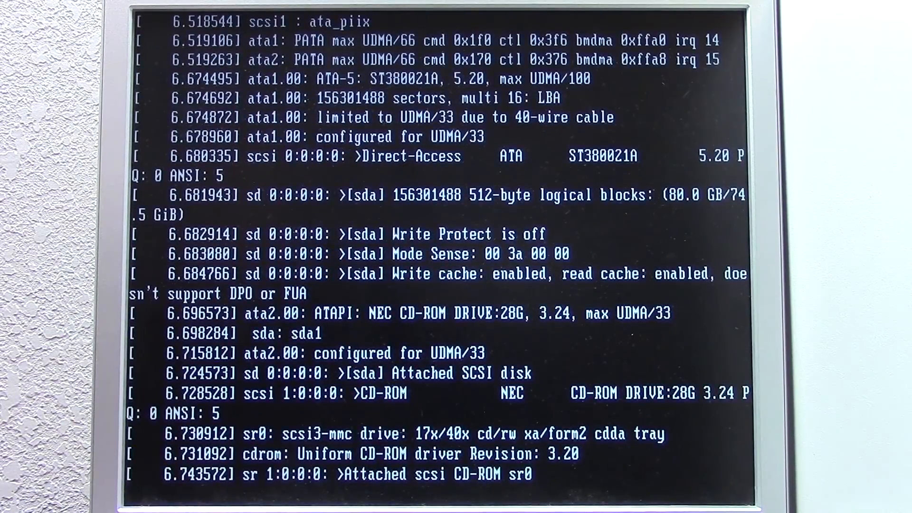
Scroll through Parted Magic's boot messages until the Main Menu appears.
scroll(down, 3)
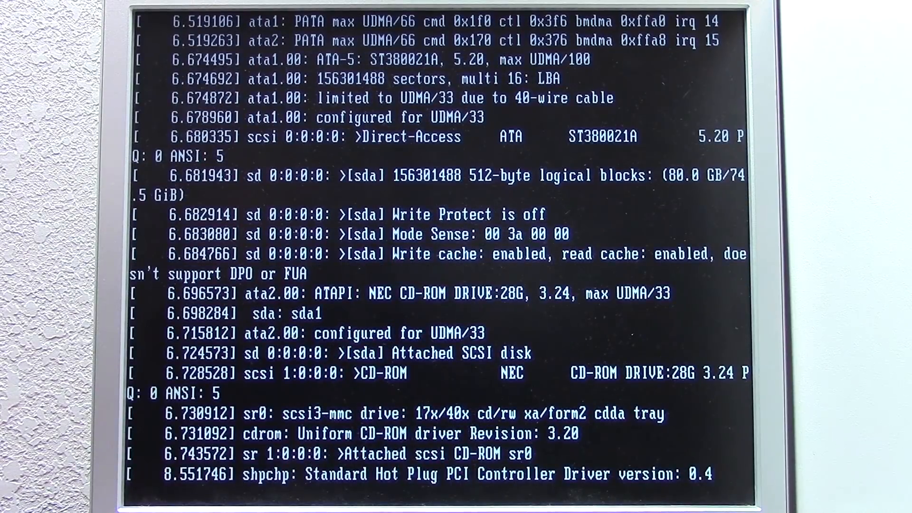
scroll(down, 3)
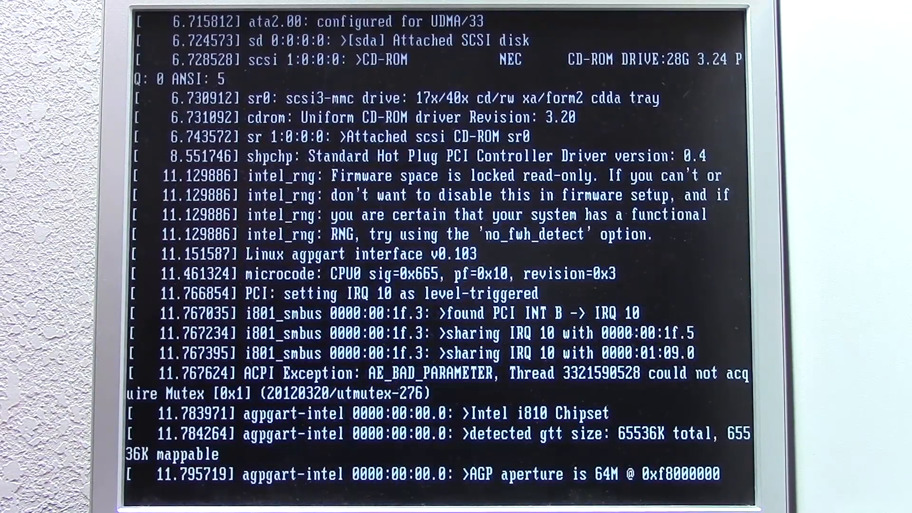
scroll(down, 3)
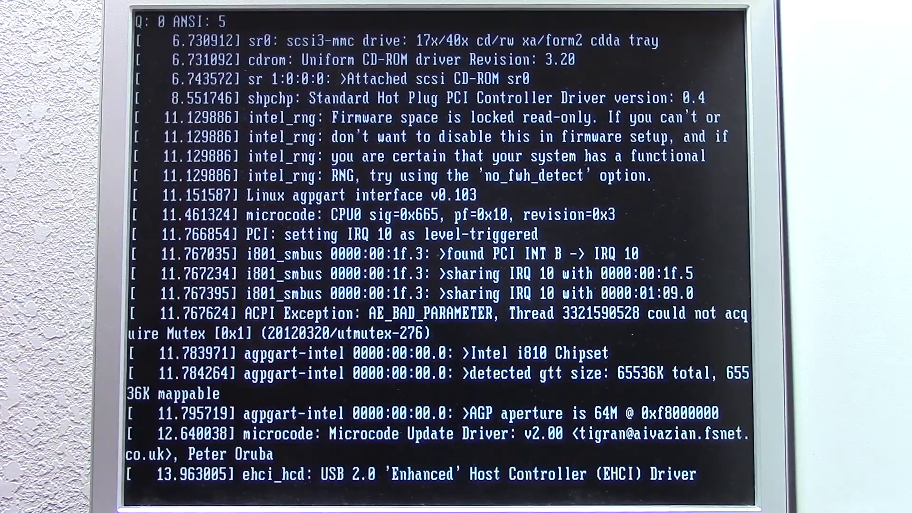
scroll(down, 3)
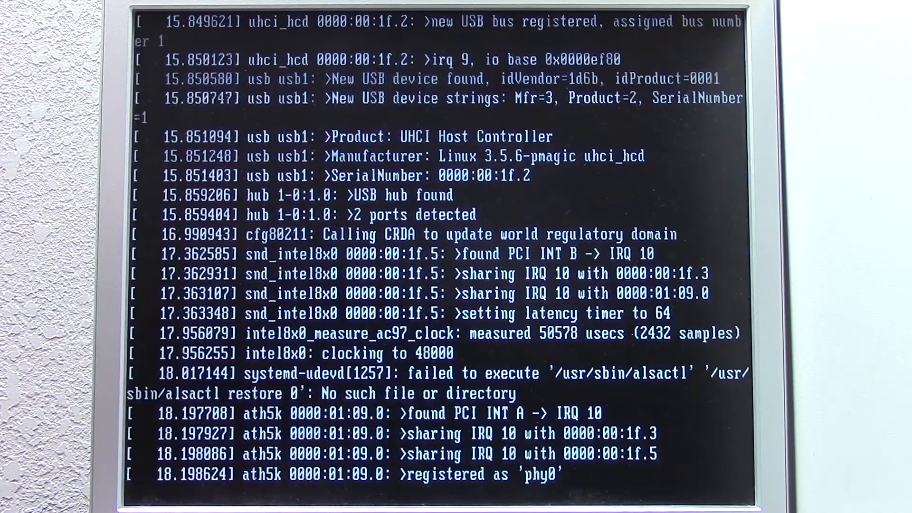
scroll(down, 3)
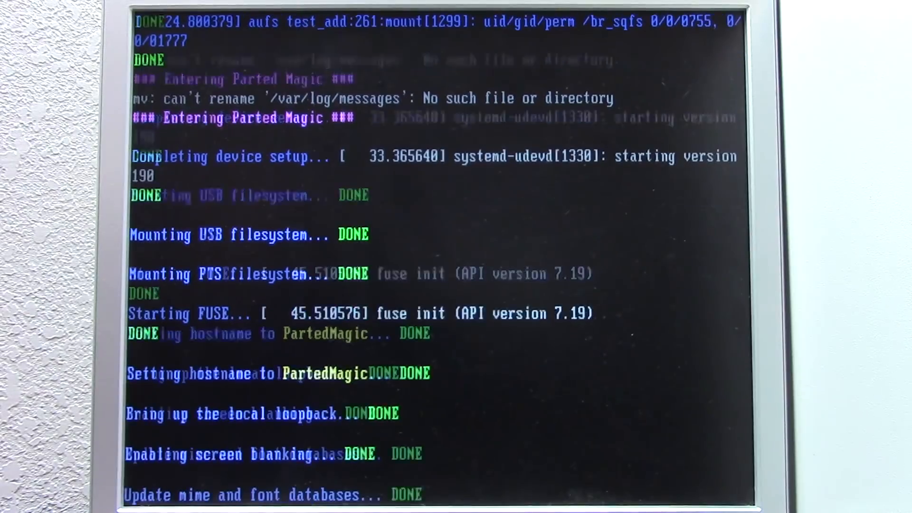
scroll(down, 3)
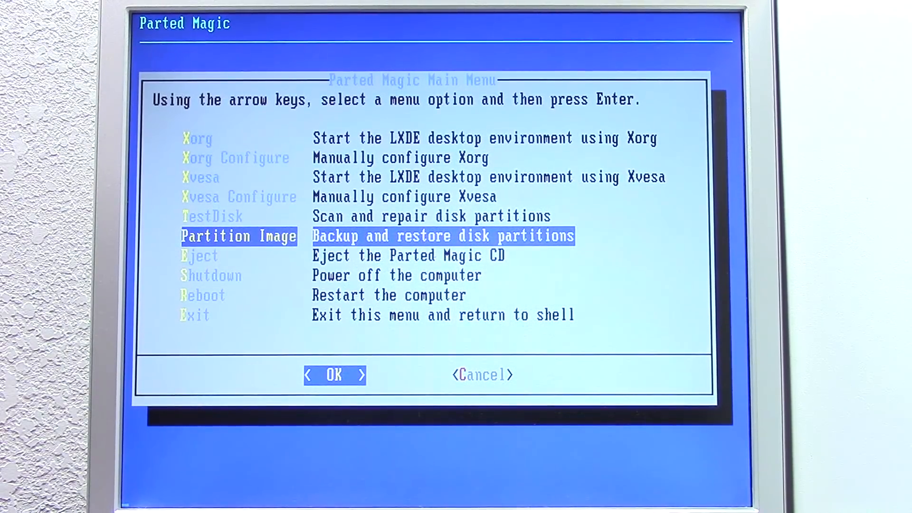
Choose Partition Image from the Parted Magic Main Menu.
click(334, 375)
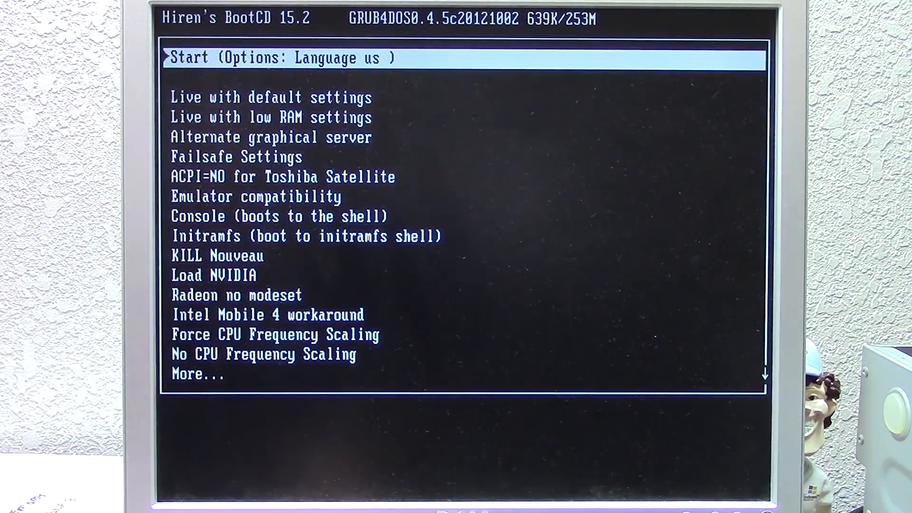
Boot the Clonezilla entry from More... and run 'clonezilla' at the bash prompt.
key(Down)
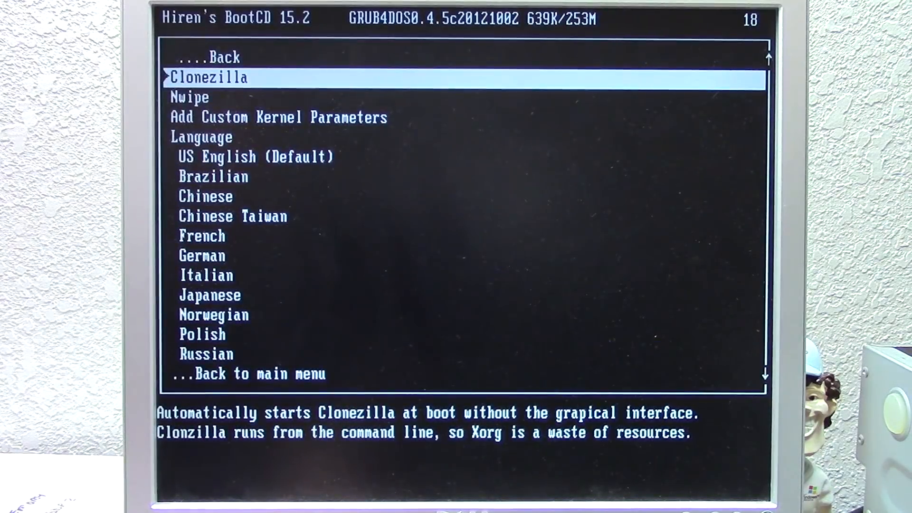
key(Enter)
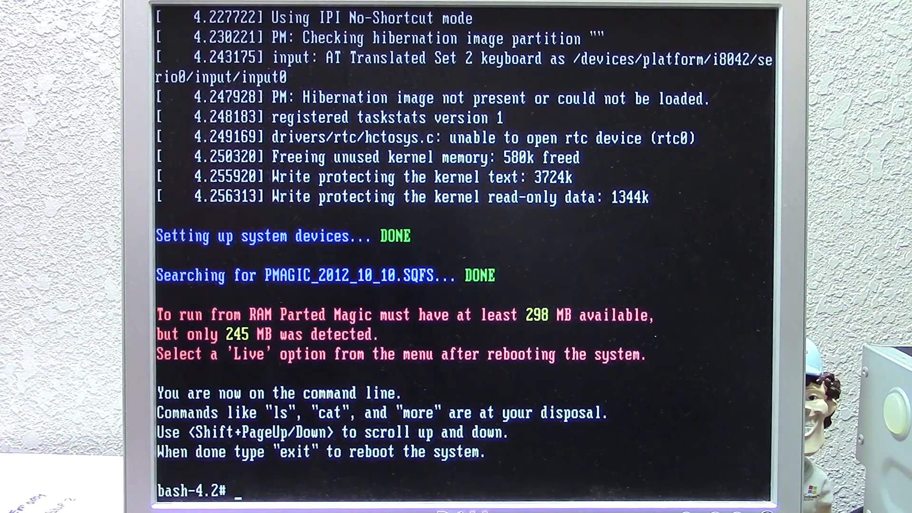
text(clonezilla)
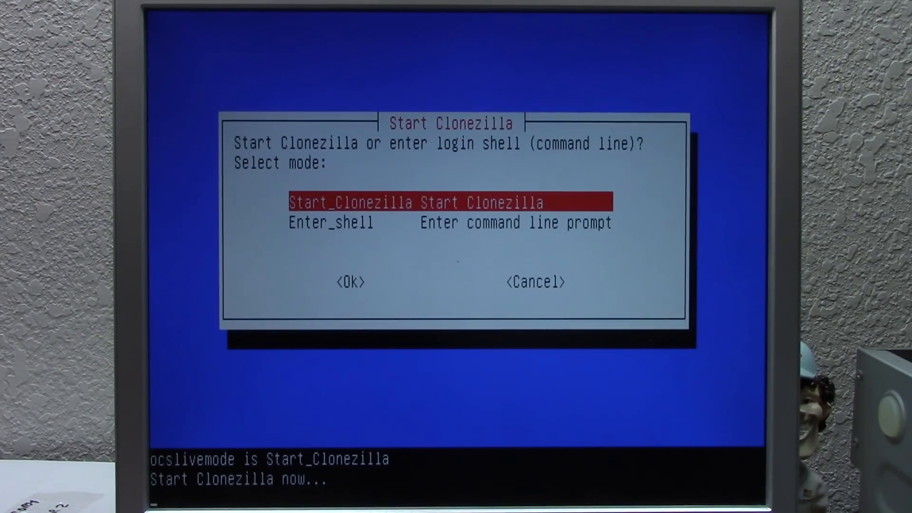
Start Clonezilla and select device-device cloning mode.
click(349, 281)
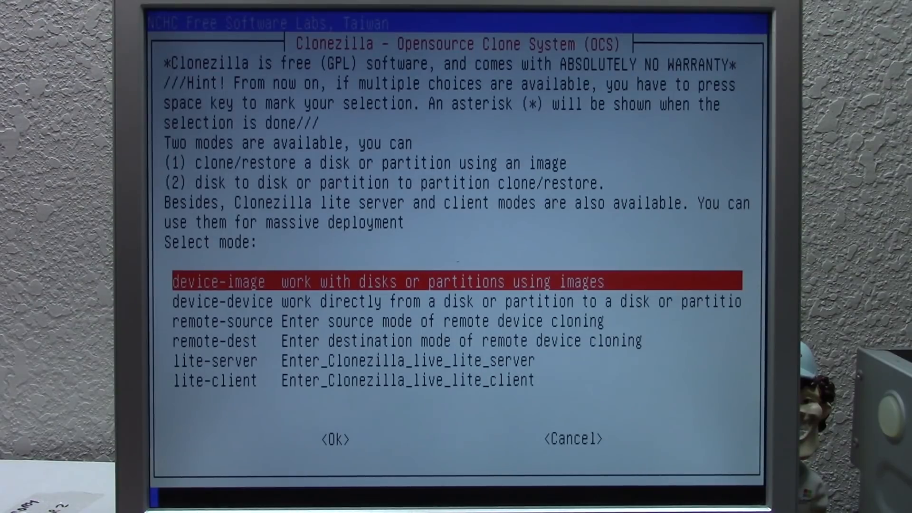
key(Down)
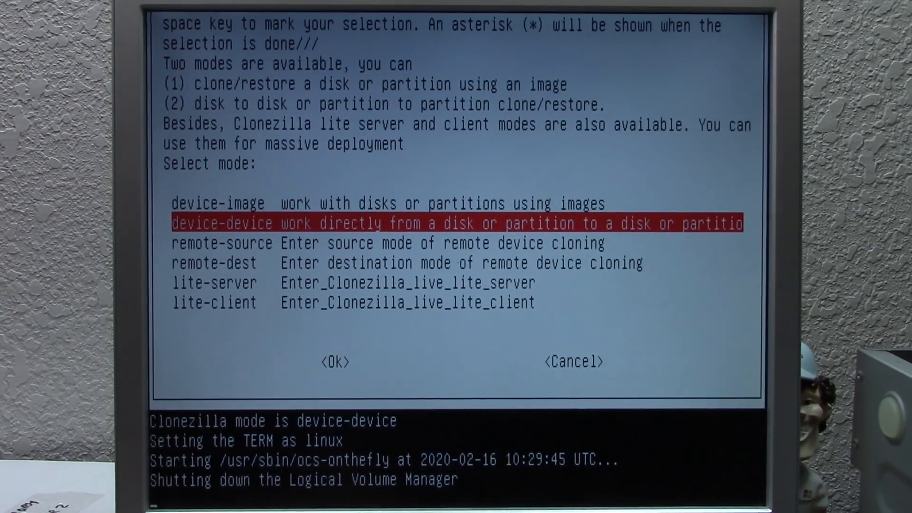
click(335, 361)
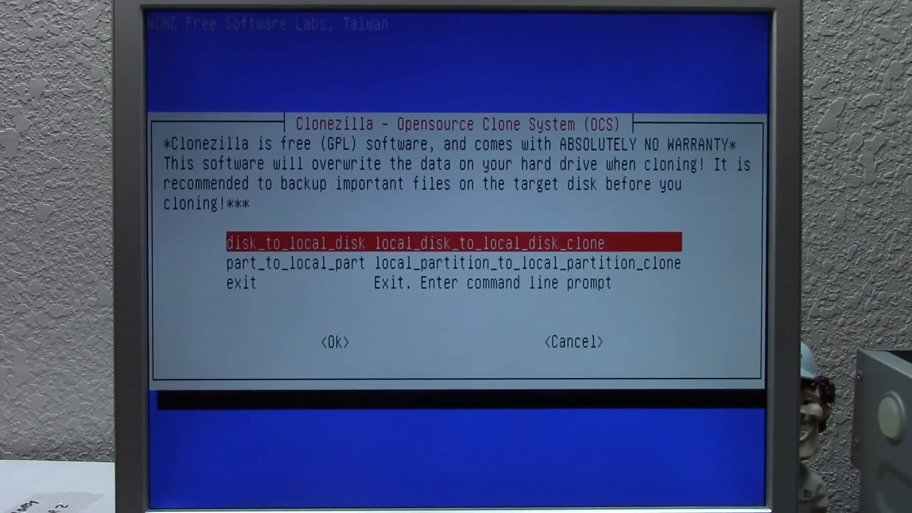
Select part_to_local_part as the cloning option.
key(Down)
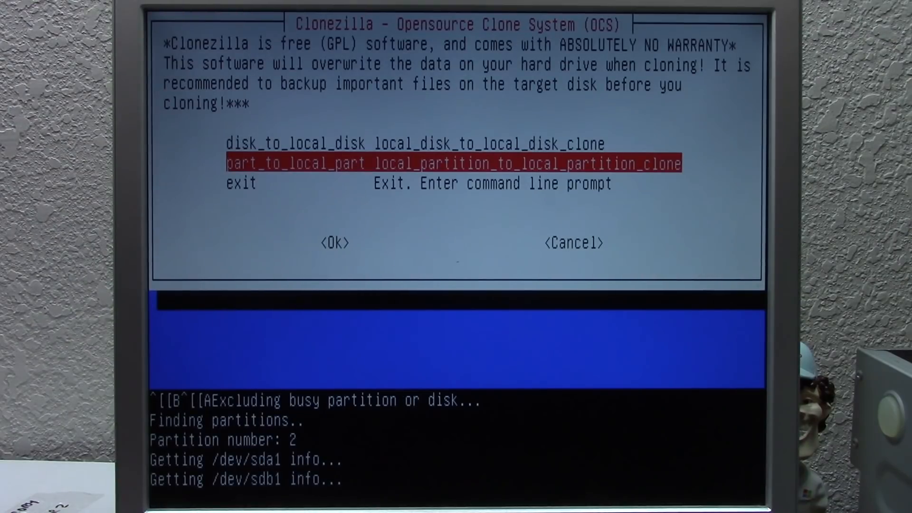
click(334, 243)
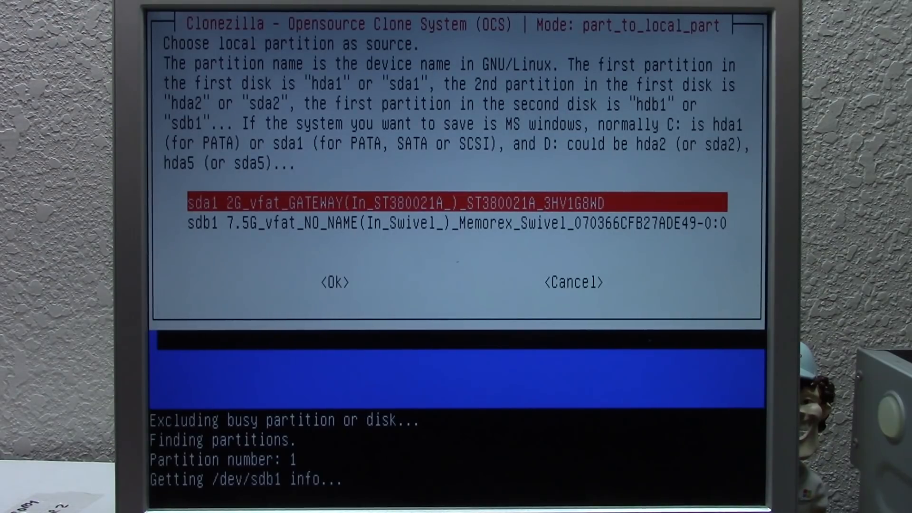
Confirm sda1 as the source partition.
click(334, 283)
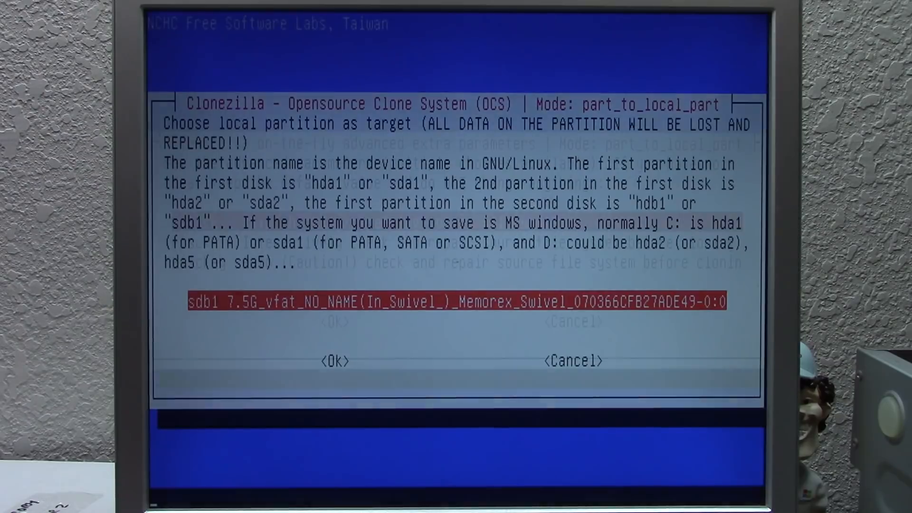
Confirm sdb1, the 7.5G Memorex stick, as the target partition.
click(334, 361)
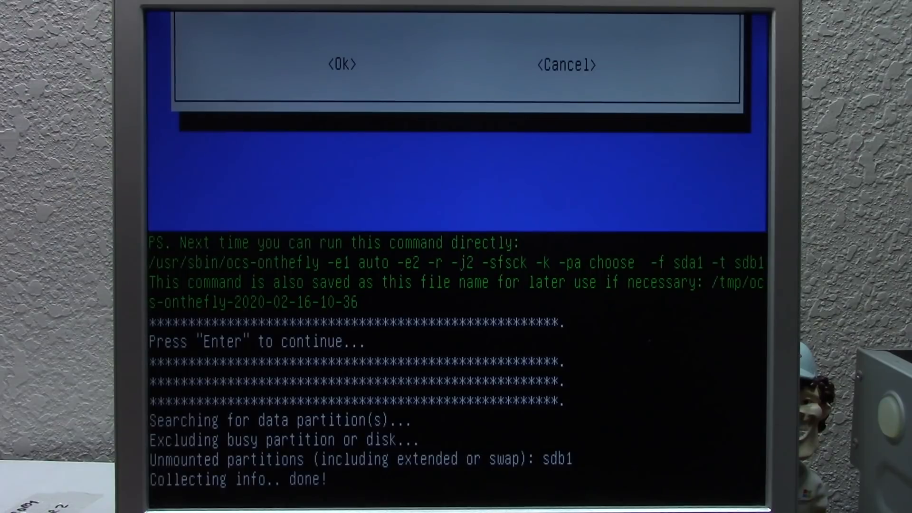
key(enter)
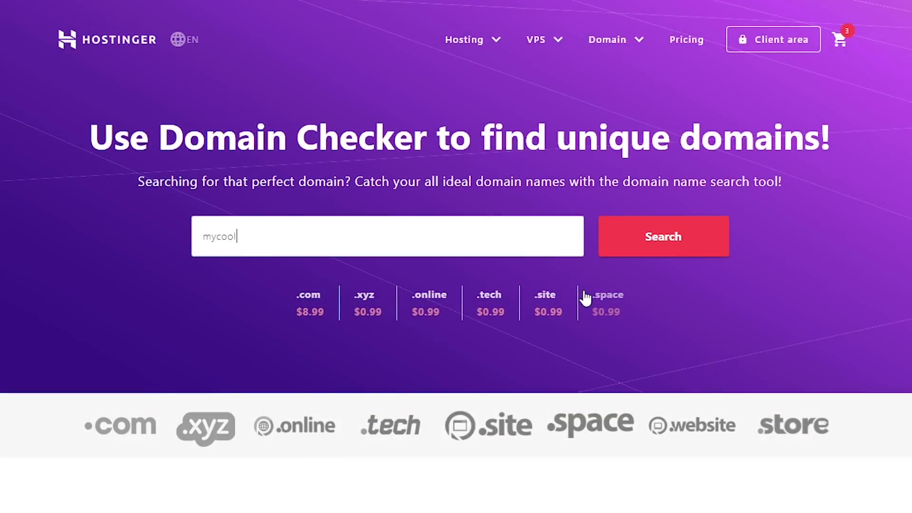
Check availability of mycoolsite.com, then open hPanel's Auto Installer from the Website section.
text(site.com)
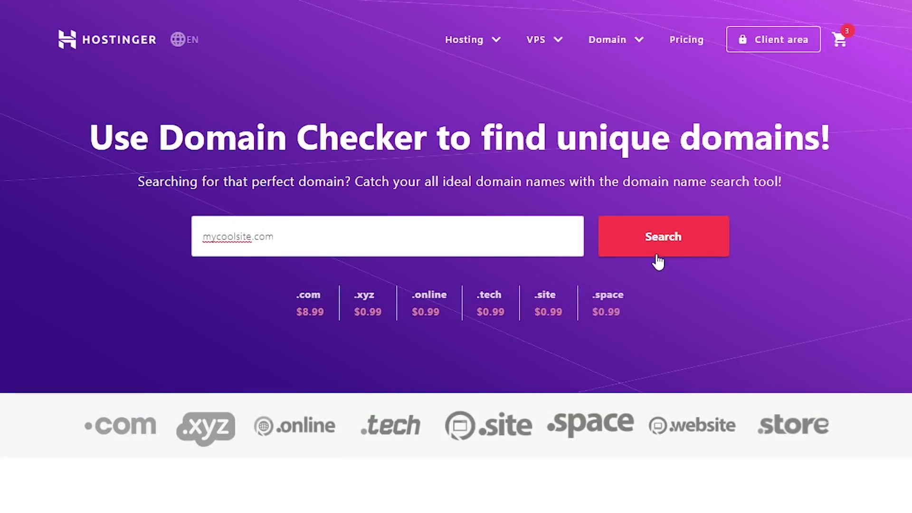
click(663, 236)
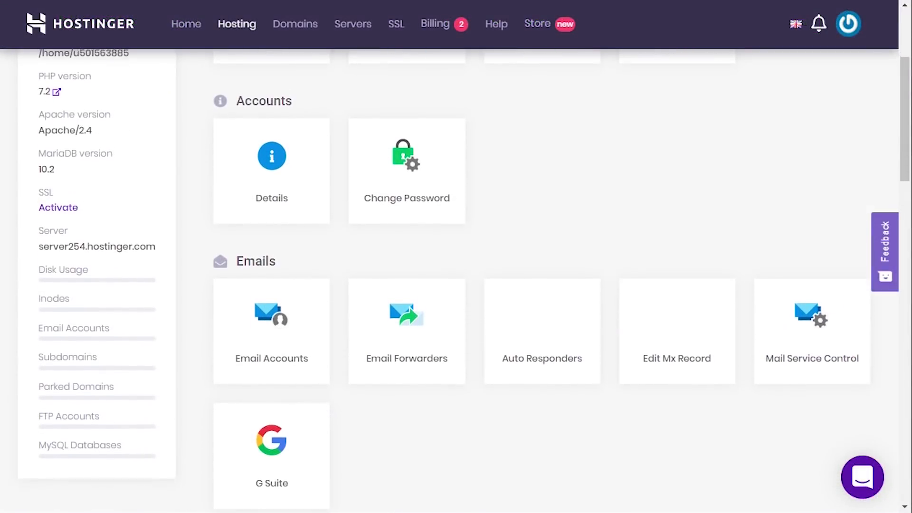
scroll(down, 3)
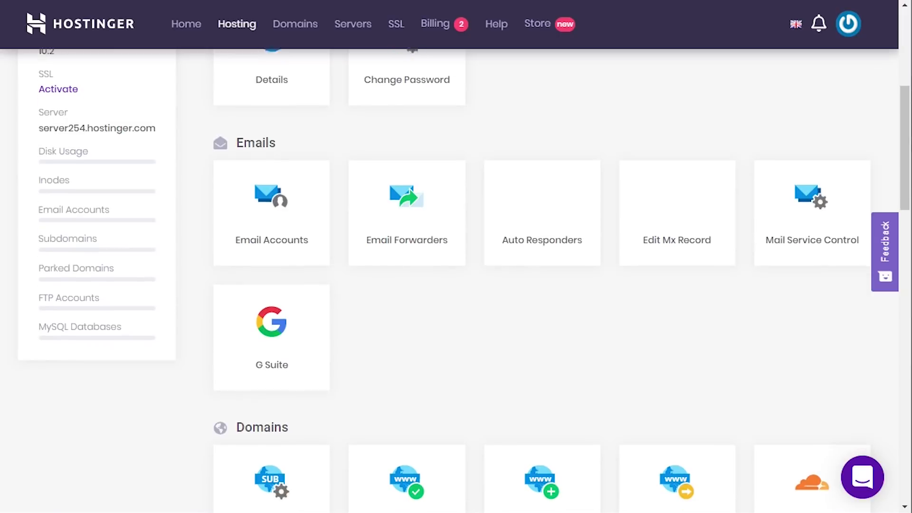
scroll(down, 3)
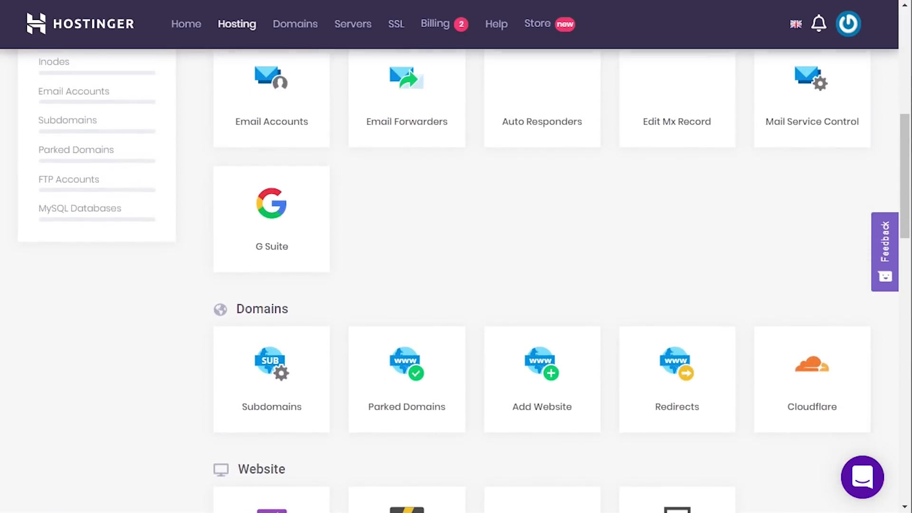
scroll(down, 3)
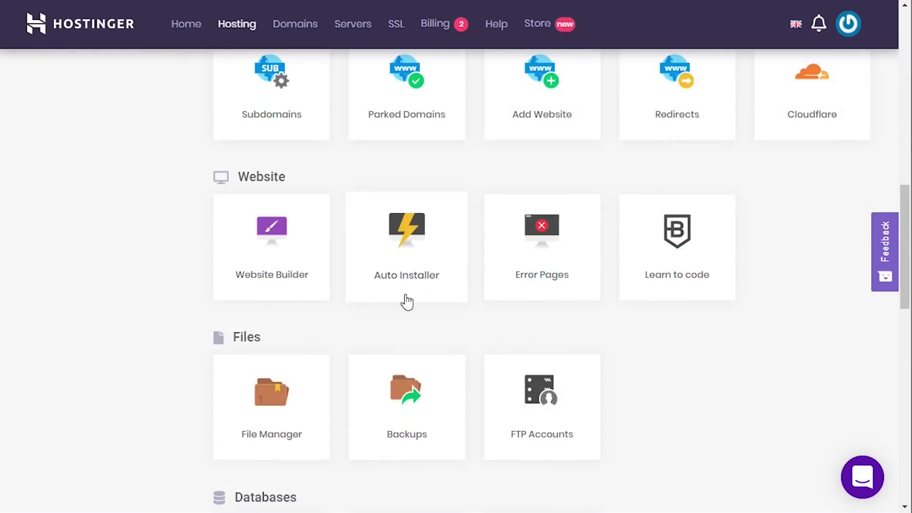
click(406, 246)
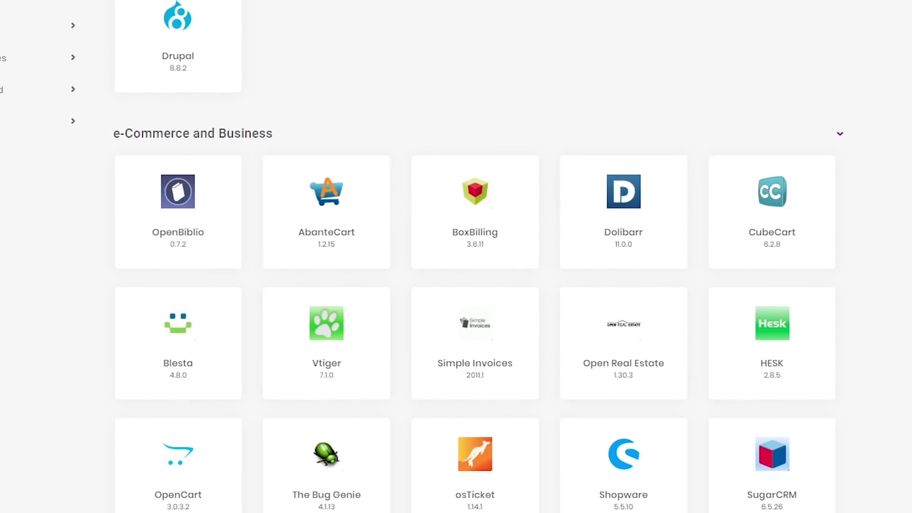
scroll(down, 3)
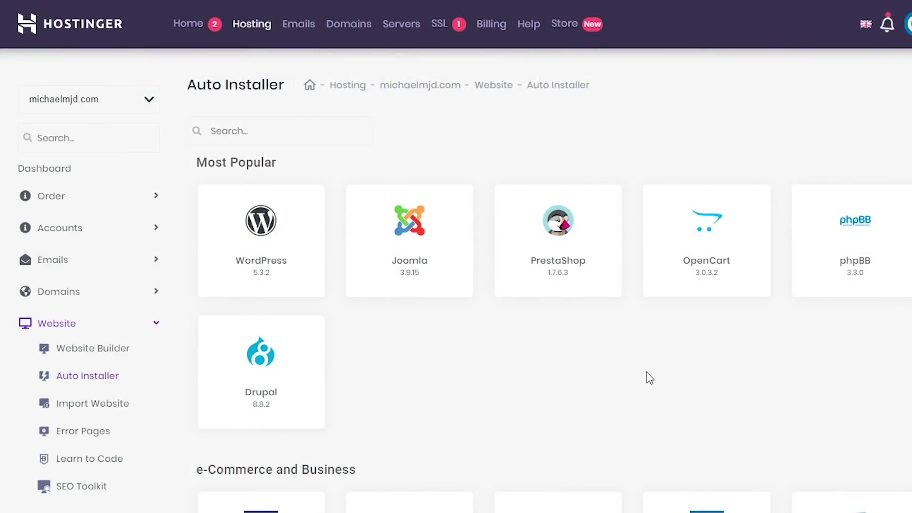
Submit a WordPress 5.3.2 install into the site's wordpress folder.
click(260, 241)
text(mic)
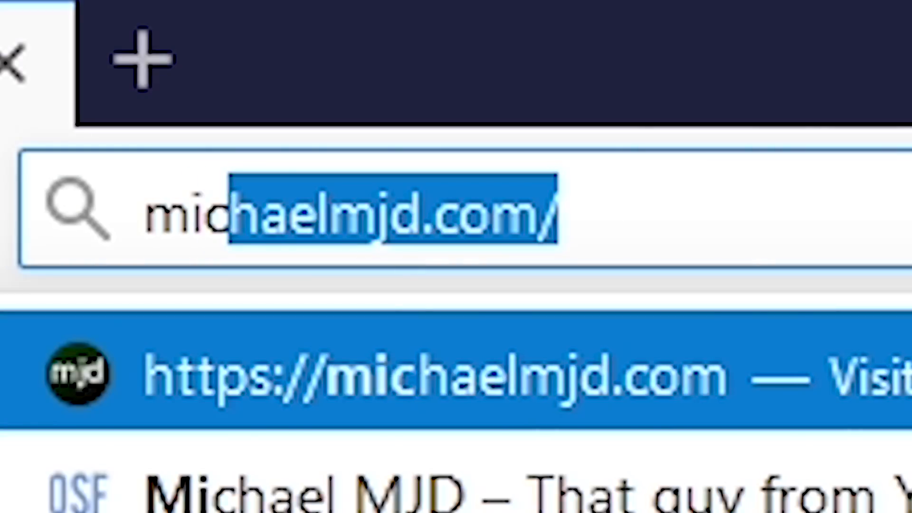
key(Enter)
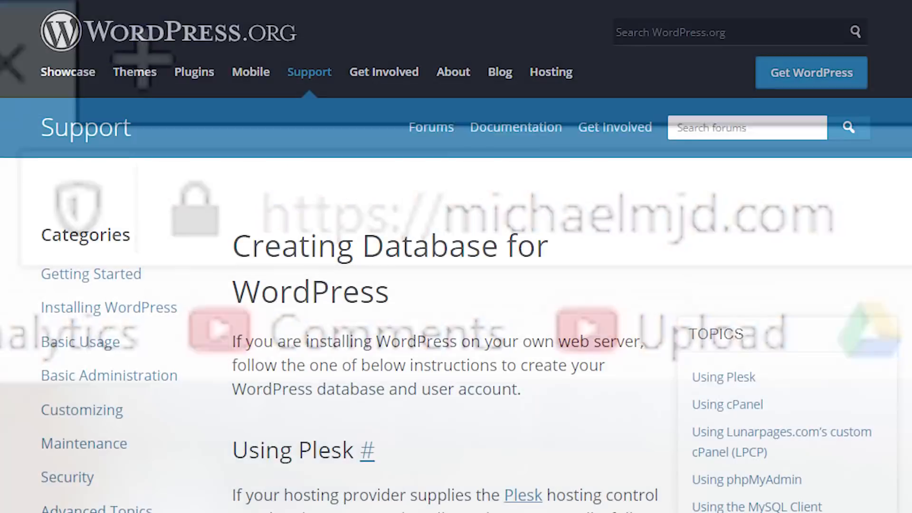
scroll(down, 3)
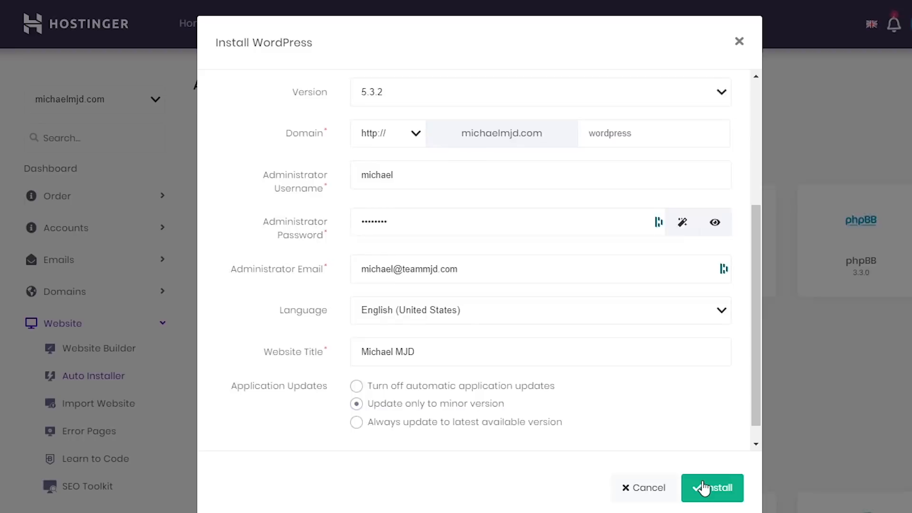
click(712, 488)
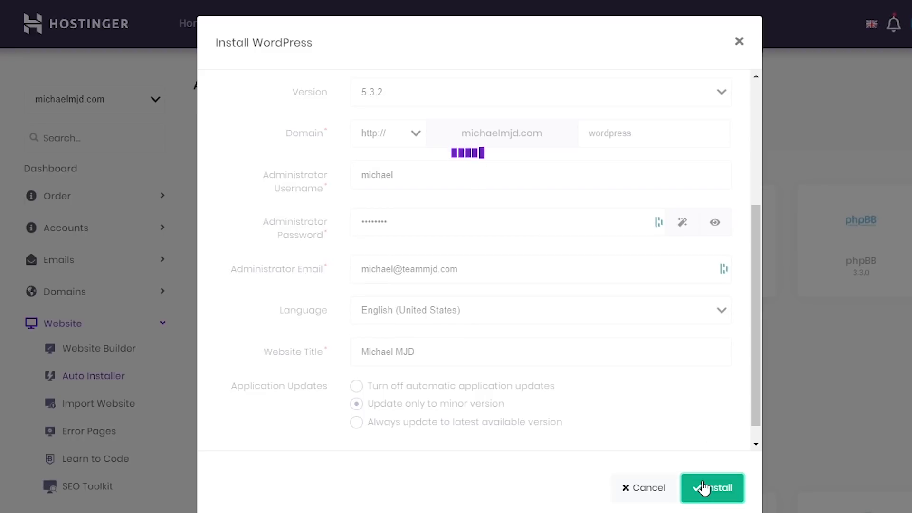
click(712, 487)
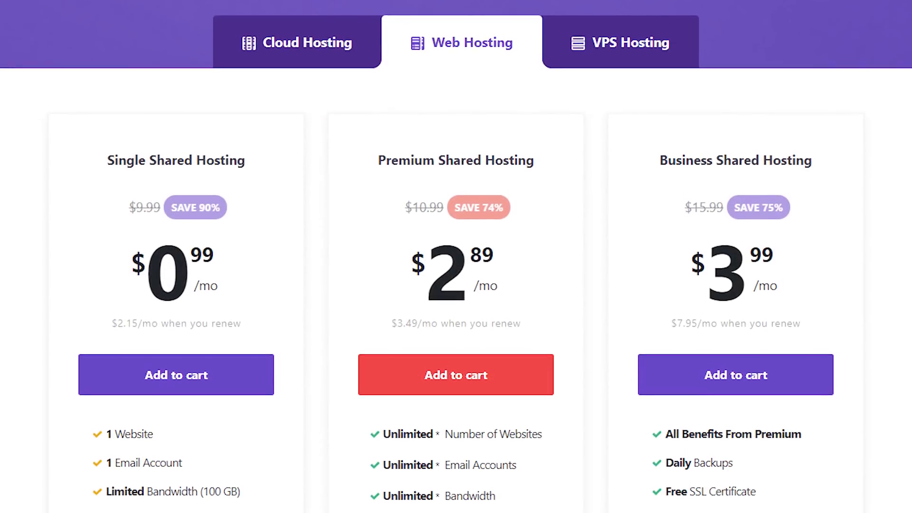
scroll(down, 3)
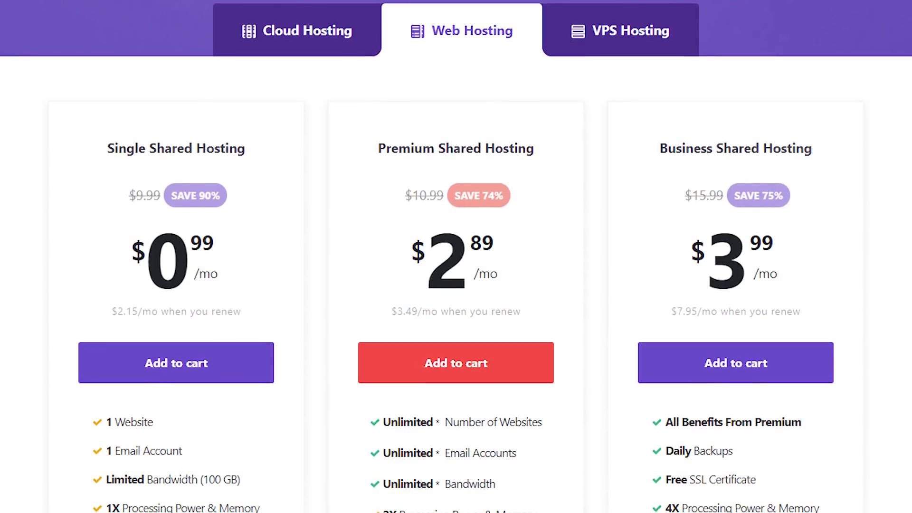
scroll(down, 3)
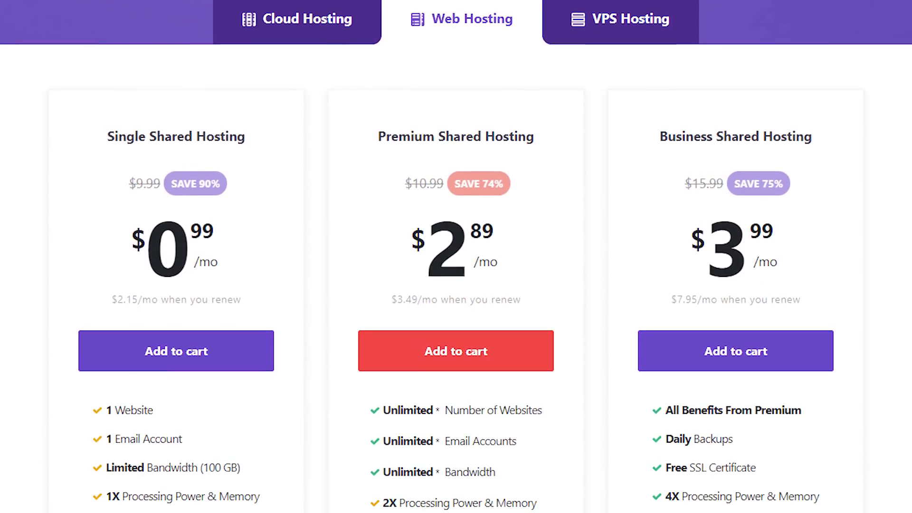
scroll(down, 3)
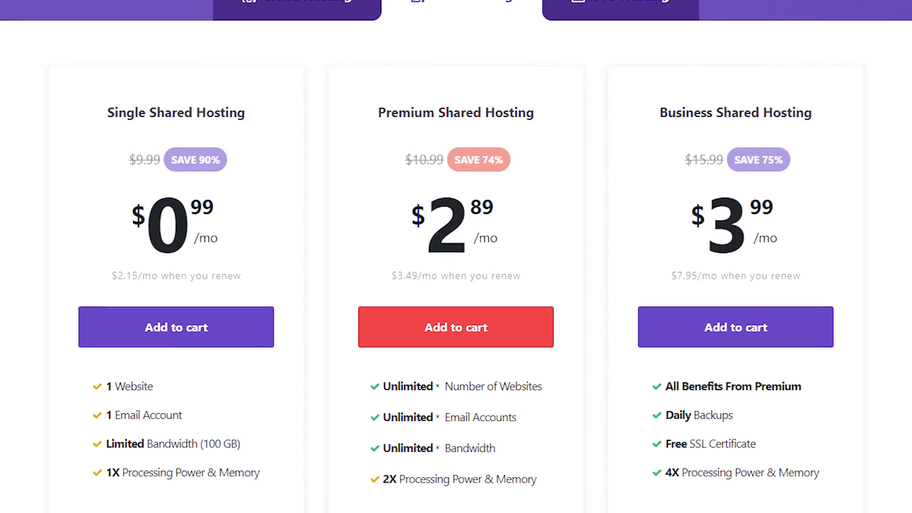
scroll(down, 3)
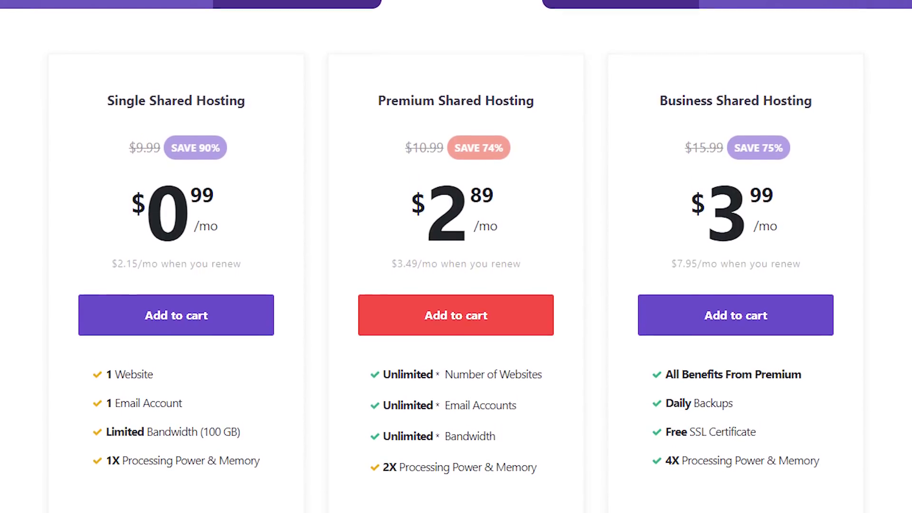
scroll(down, 3)
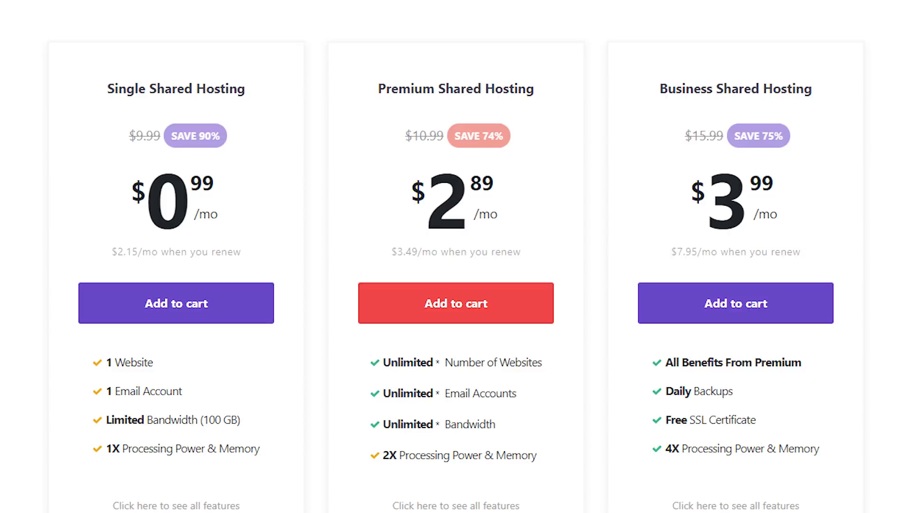
scroll(down, 3)
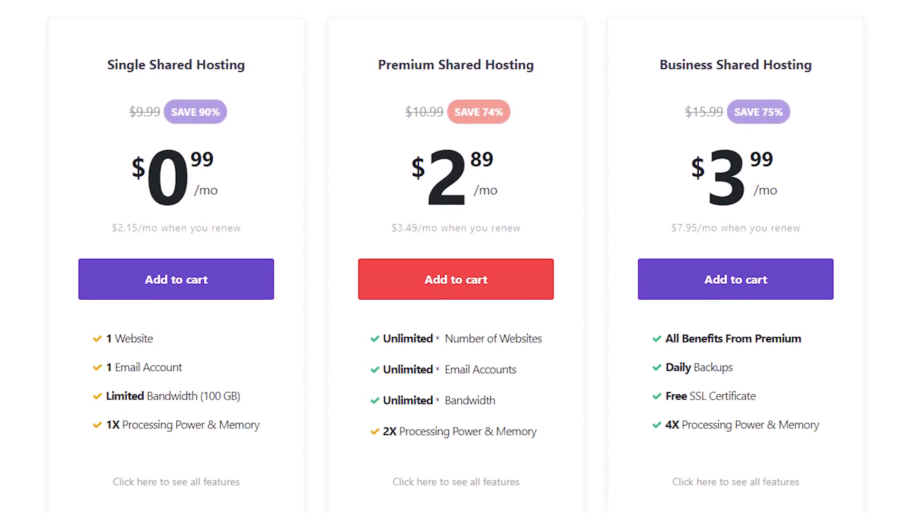
scroll(down, 3)
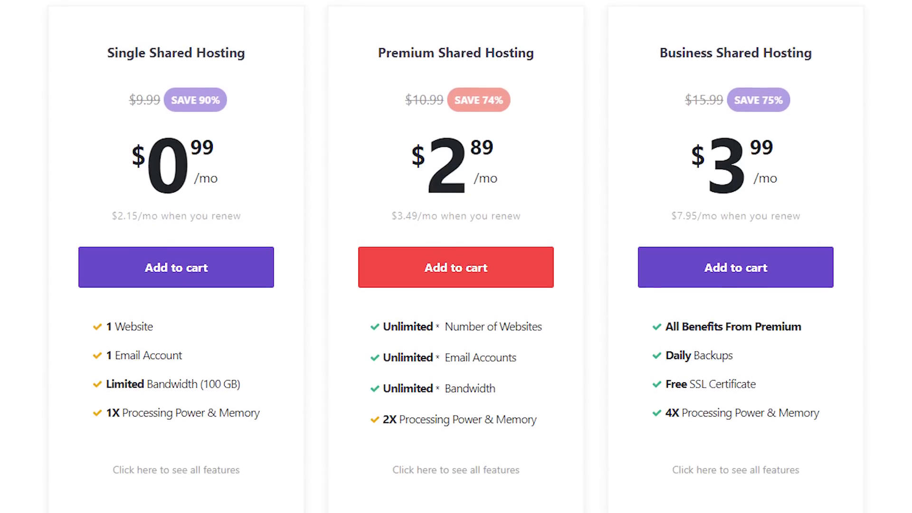